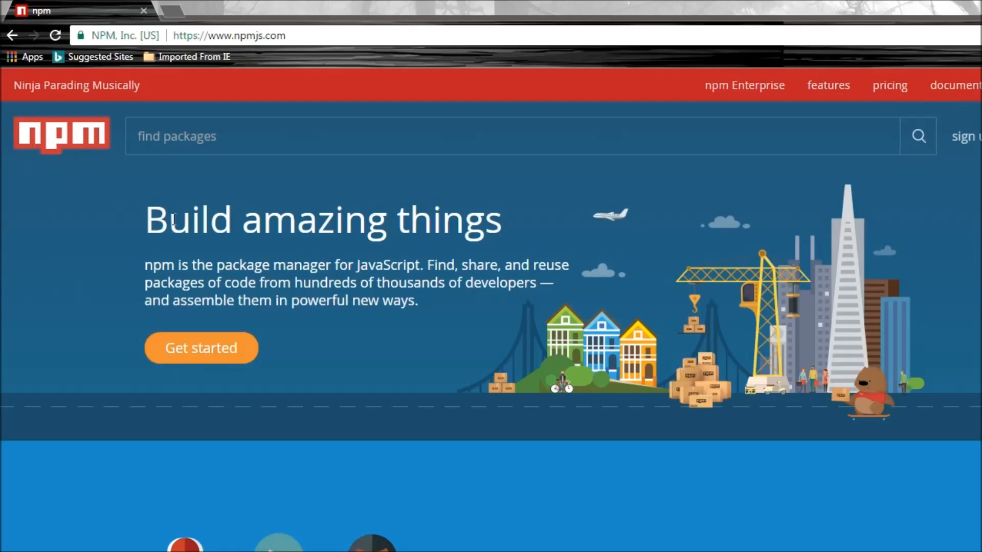
{"action": "mouse_move", "coordinate": [385, 376]}
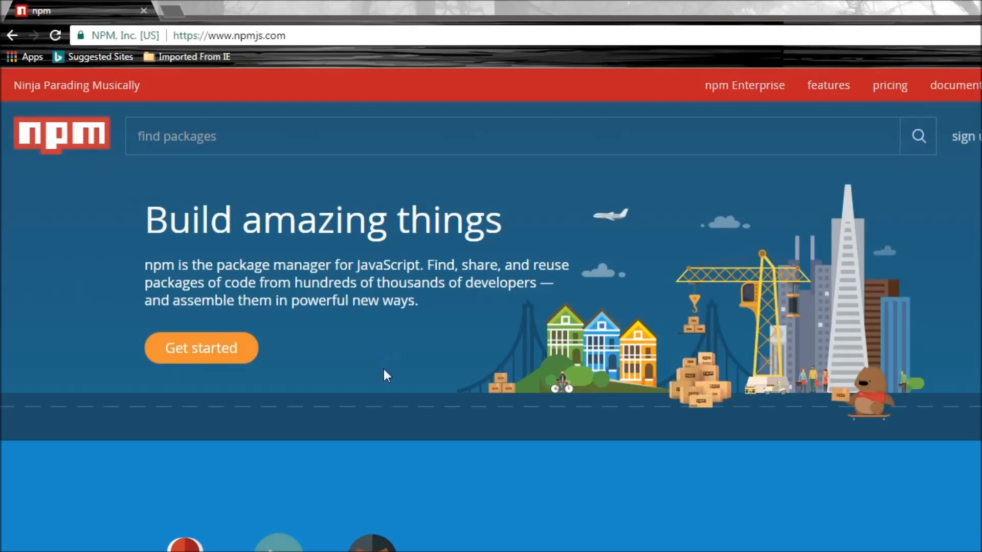
{"action": "mouse_move", "coordinate": [490, 391]}
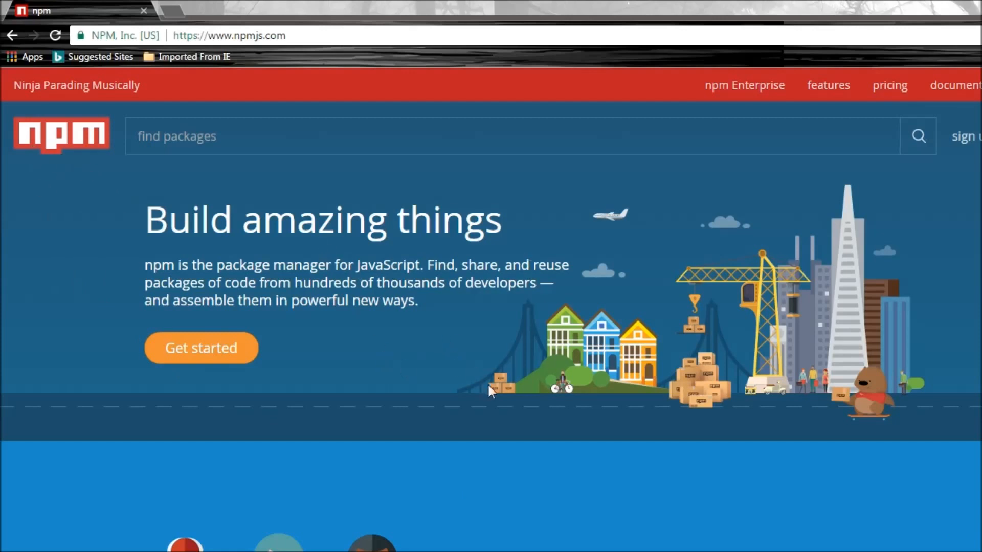
{"action": "mouse_move", "coordinate": [491, 392]}
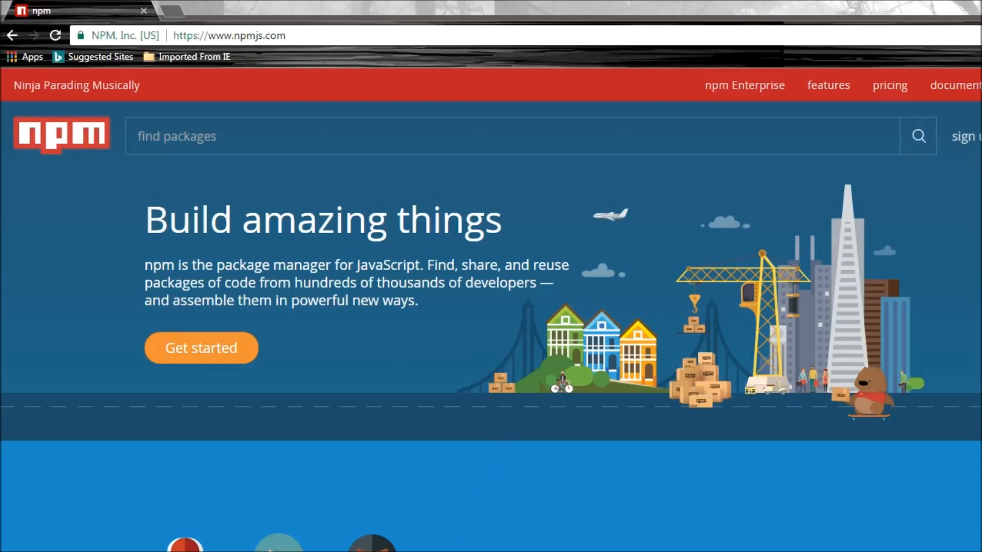